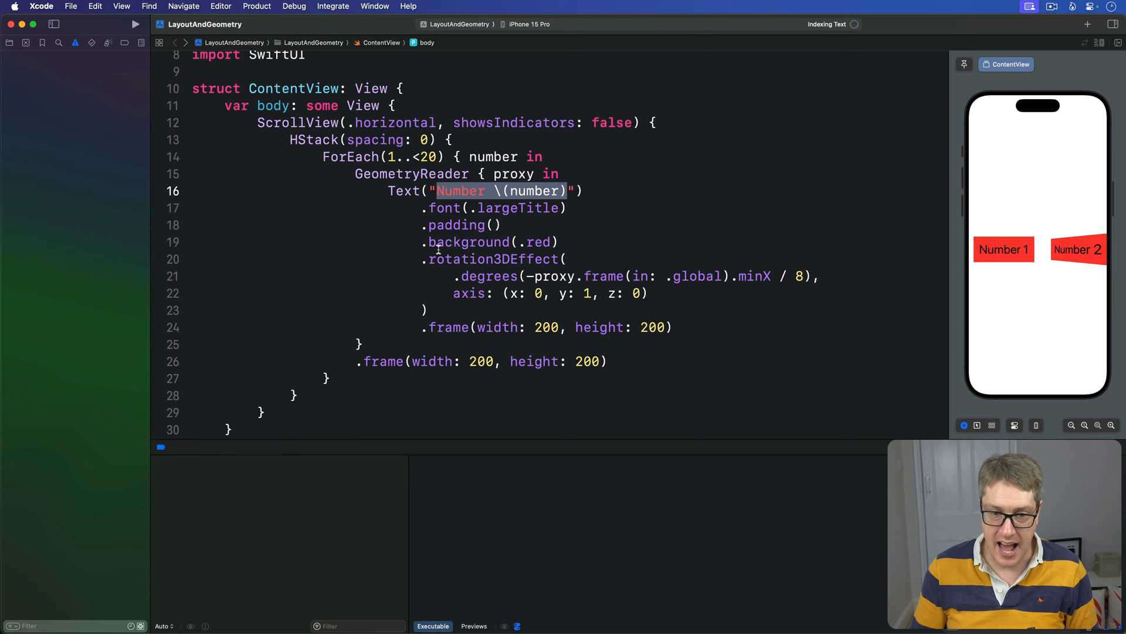
Remove the GeometryReader and add .frame(width: 200, height: 200) after the red background.
{"action": "left_click_drag", "start_coordinate": [430, 258], "coordinate": [430, 310]}
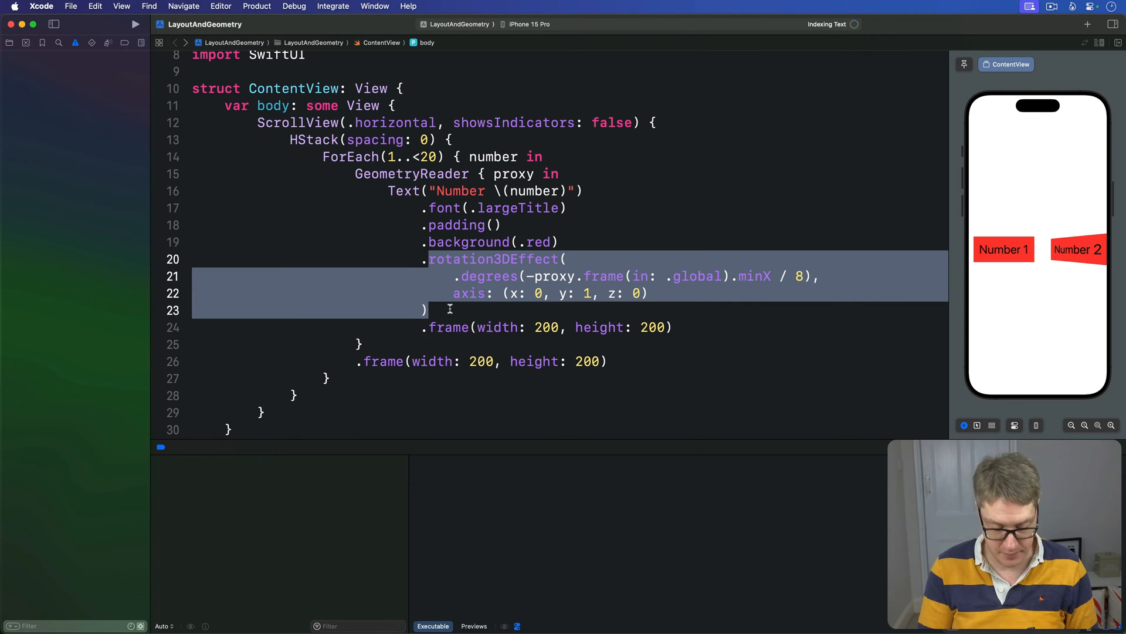
{"action": "left_click", "coordinate": [137, 24]}
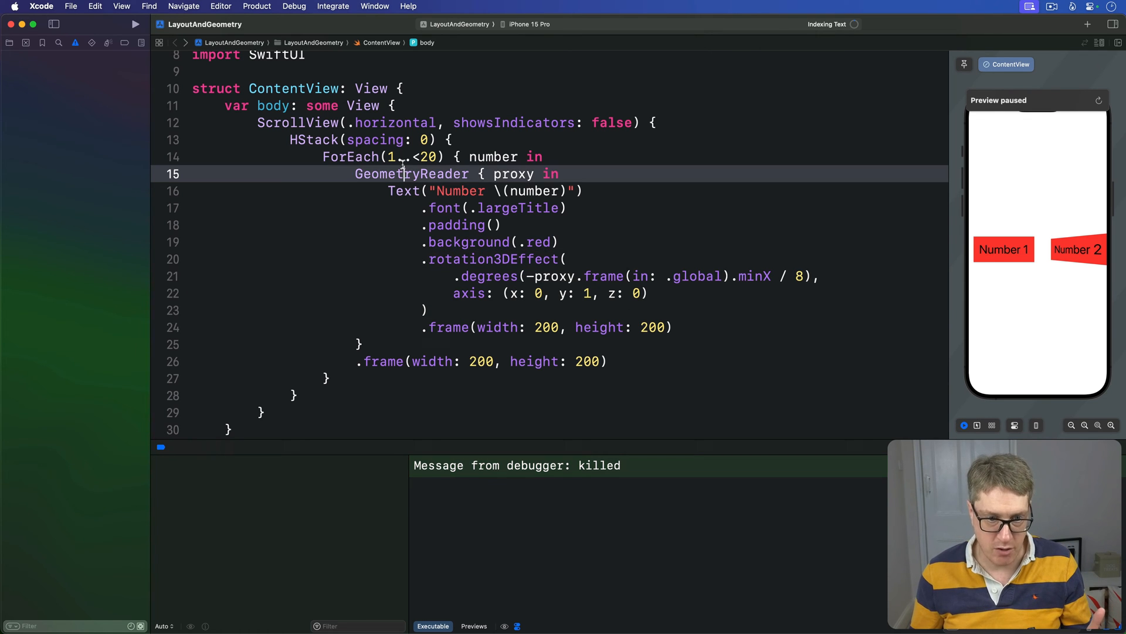
{"action": "double_click", "coordinate": [411, 173]}
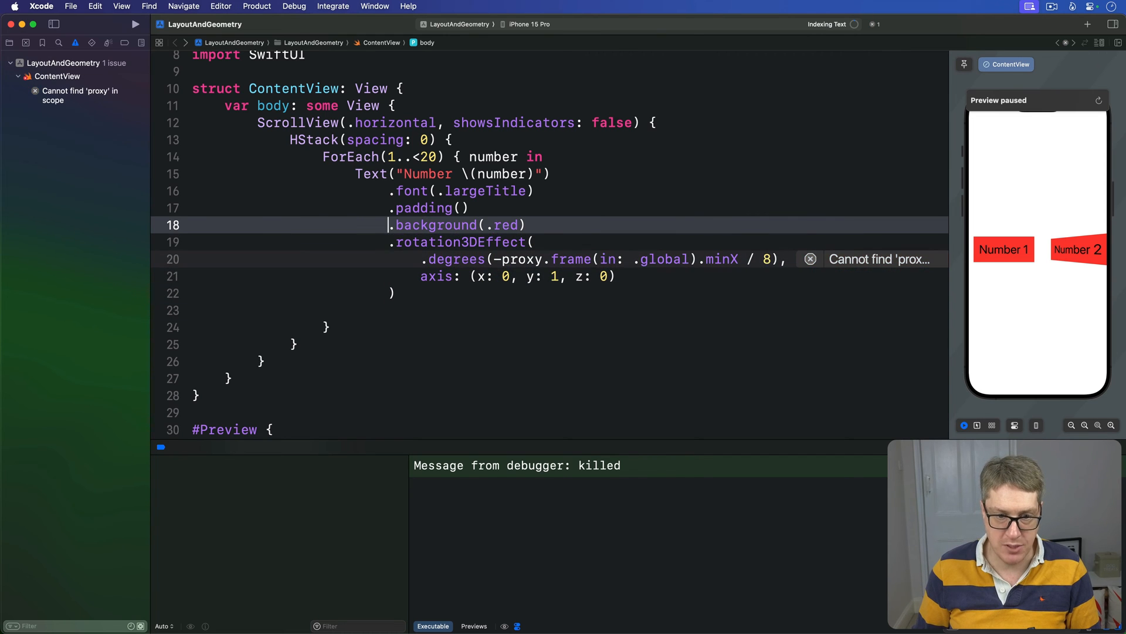
{"action": "type", "text": ".frame(width: 200, height: 200)"}
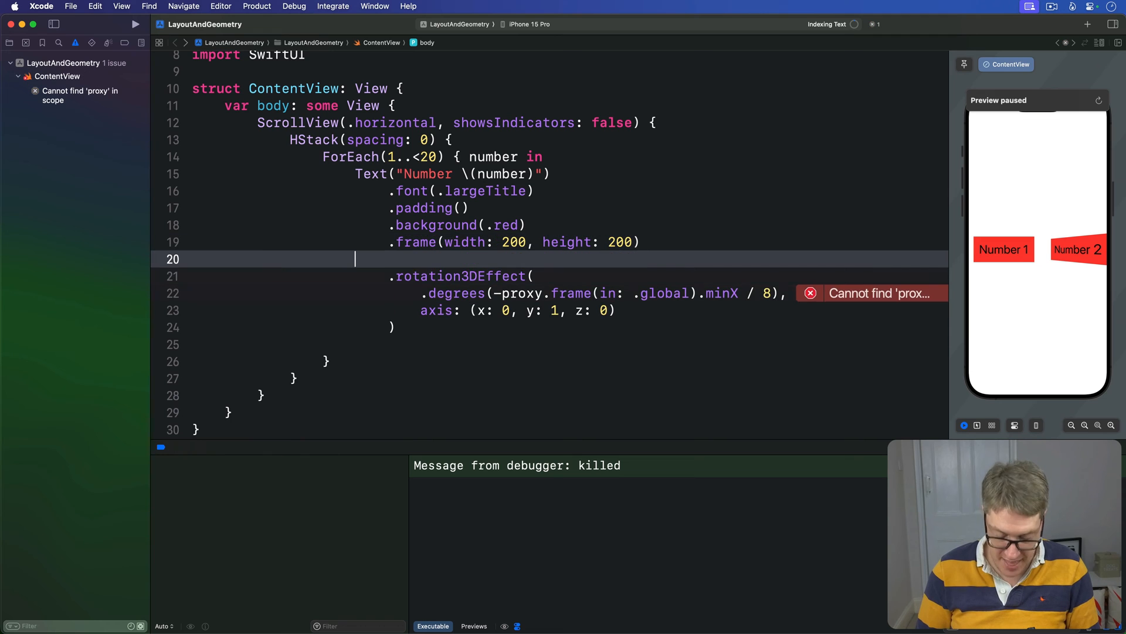
Add a .visualEffect closure with content and proxy and move rotation3DEffect onto content.
{"action": "type", "text": ".visualEffect { content, geometryProxy in"}
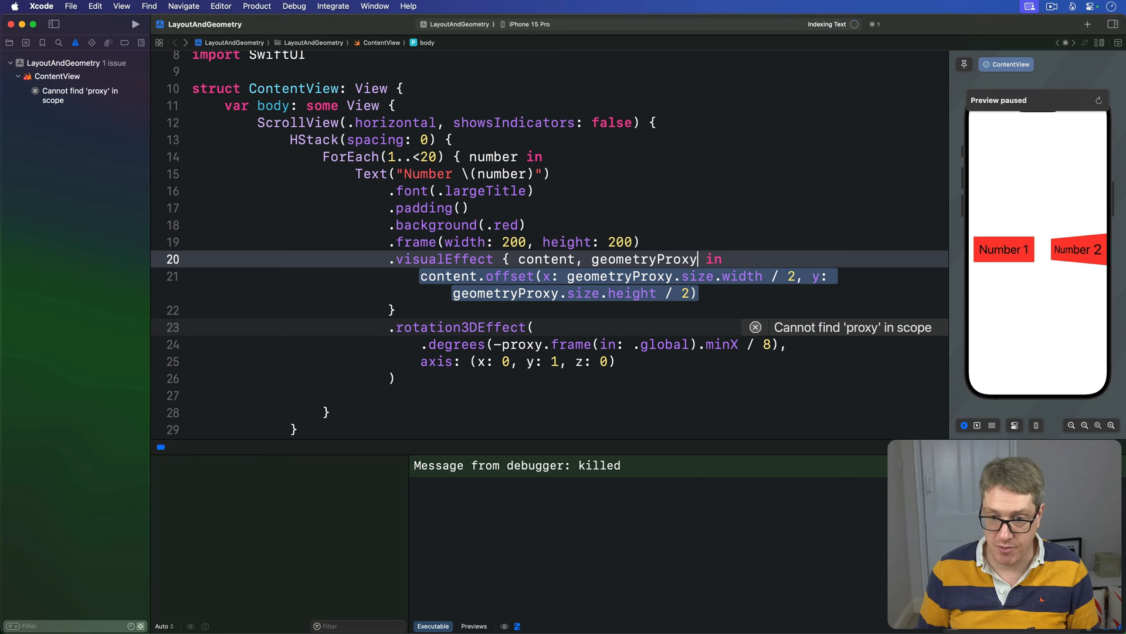
{"action": "type", "text": "proxy"}
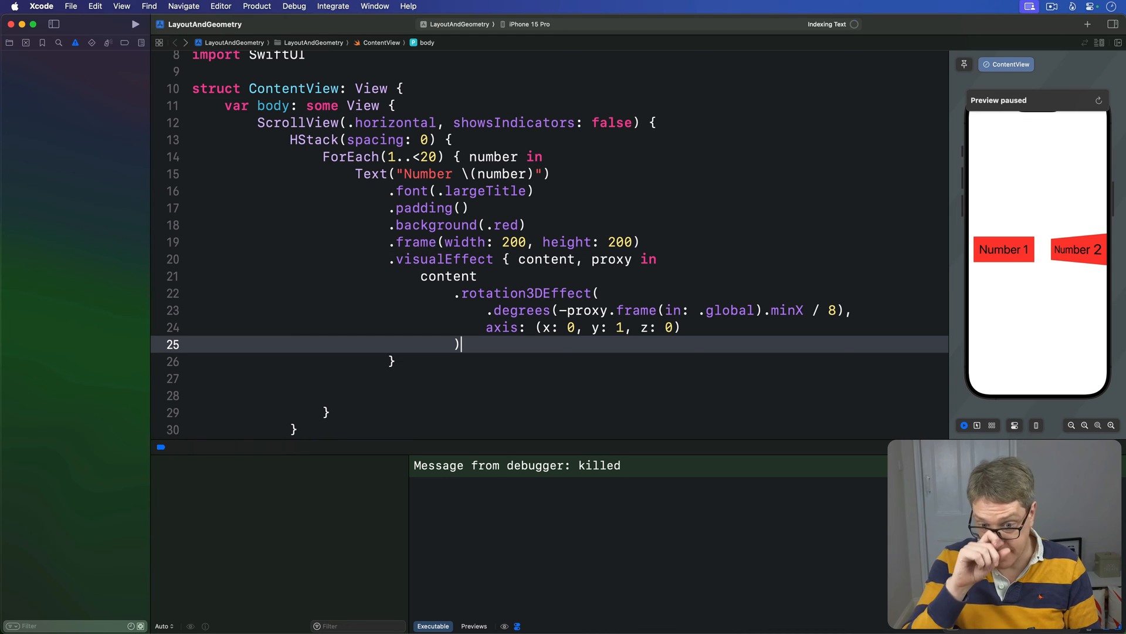
{"action": "mouse_move", "coordinate": [539, 284]}
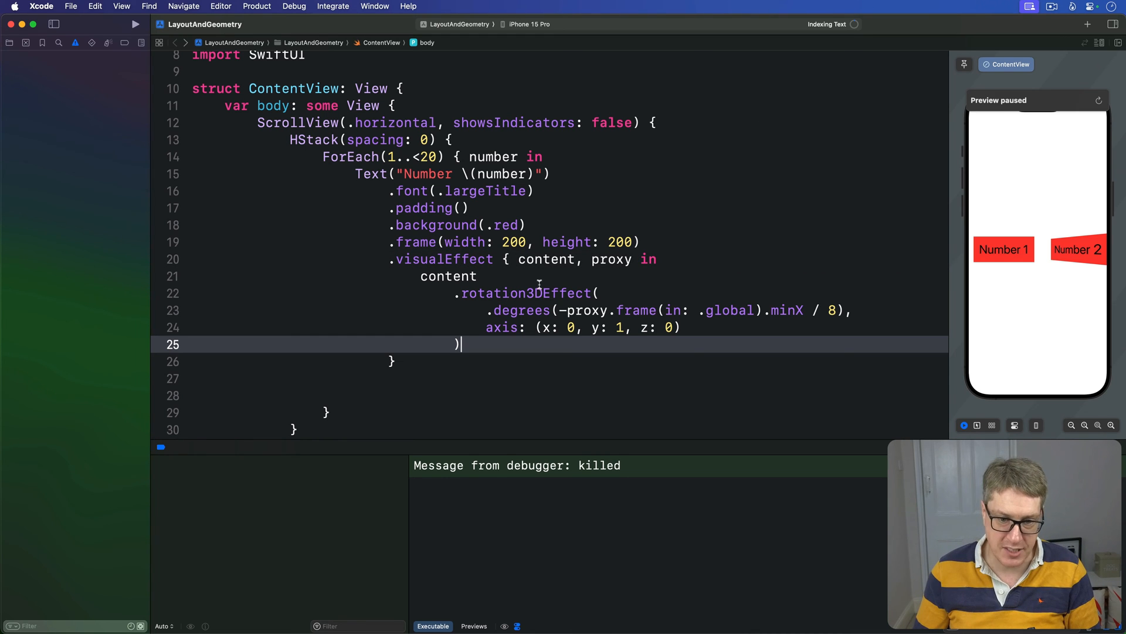
{"action": "double_click", "coordinate": [526, 294]}
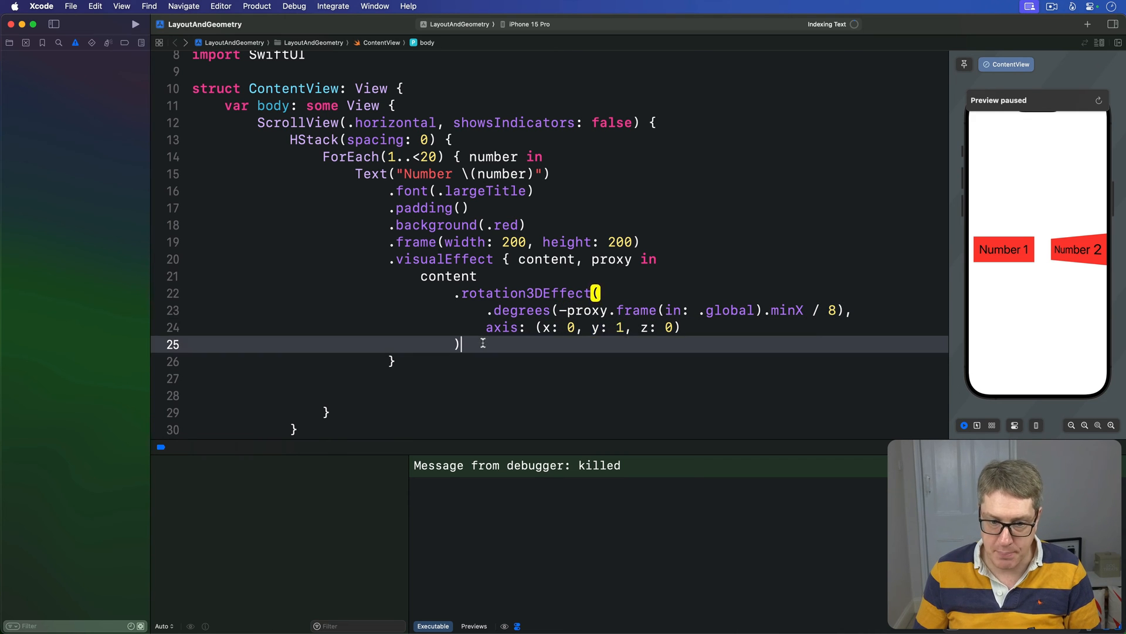
{"action": "left_click_drag", "start_coordinate": [420, 276], "coordinate": [460, 344]}
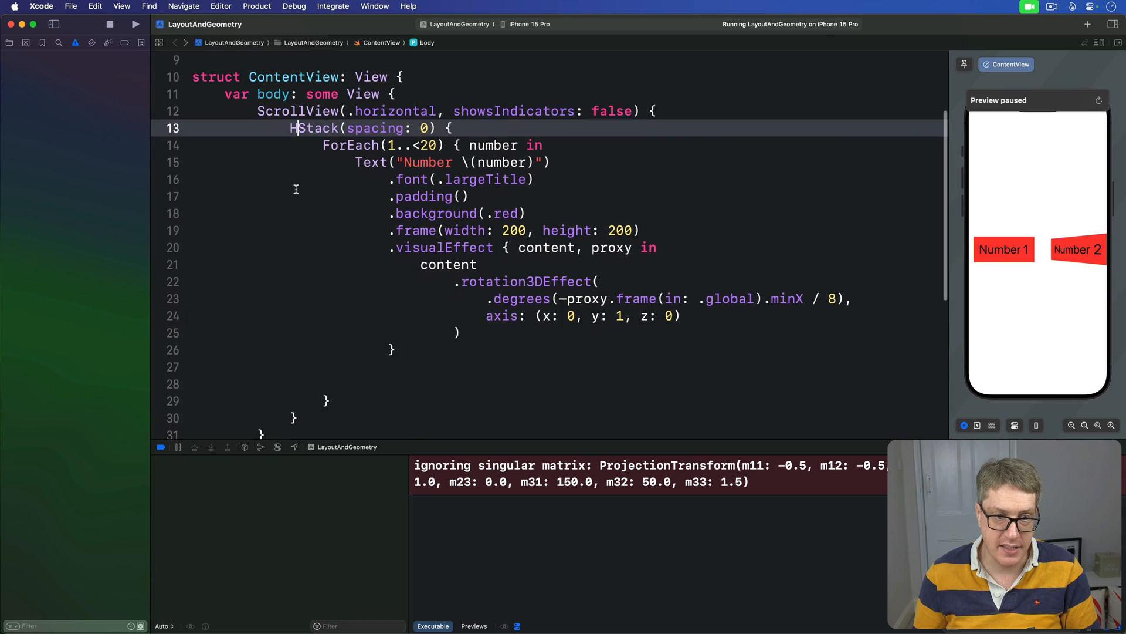
Add .scrollTargetBehavior(.viewAligned) to the ScrollView and .scrollTargetLayout() to the HStack.
{"action": "type", "text": ".scrollTargetLayout("}
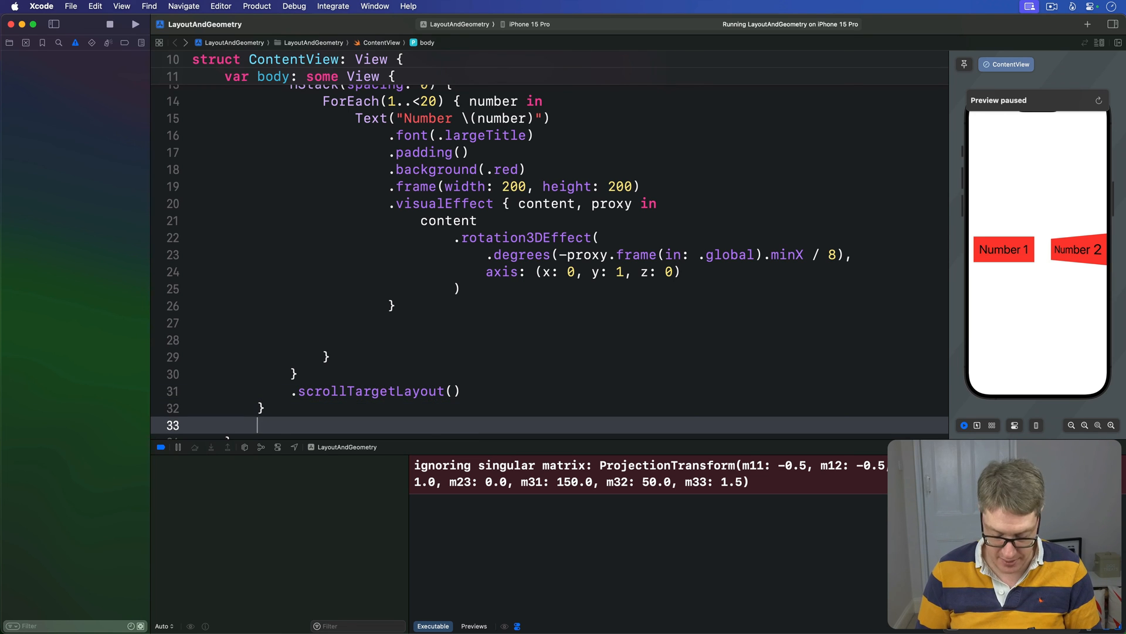
{"action": "type", "text": ".scrollTargetBehavior(.viewAligned"}
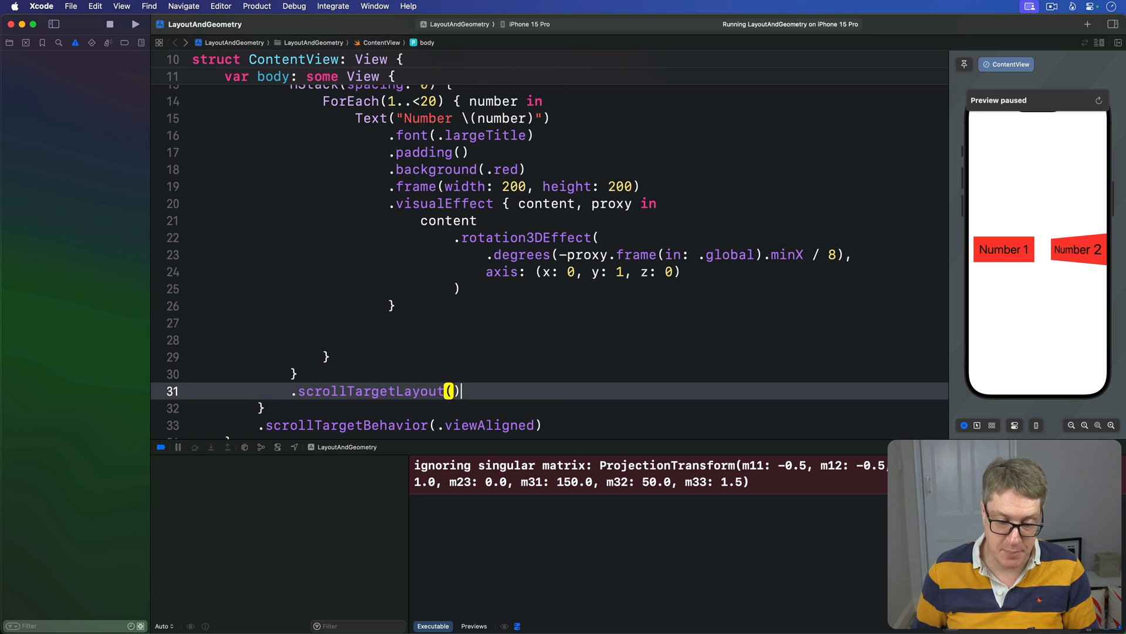
{"action": "double_click", "coordinate": [366, 391]}
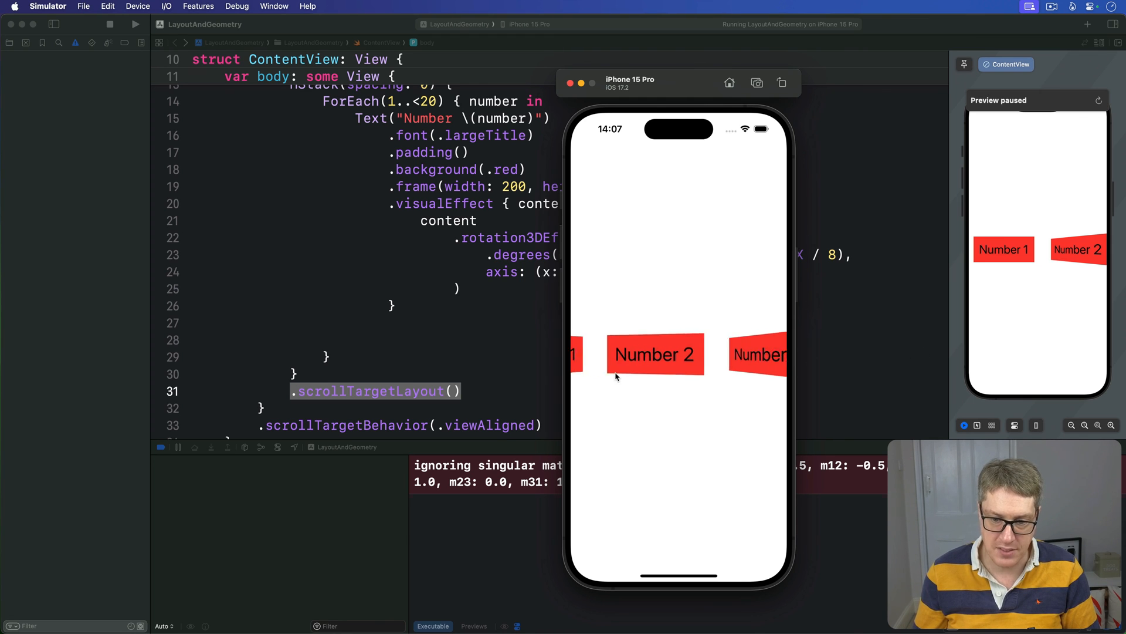
Scroll the horizontal card row in the simulator until it snaps onto Number 5.
{"action": "scroll", "scroll_direction": "right", "scroll_amount": 3}
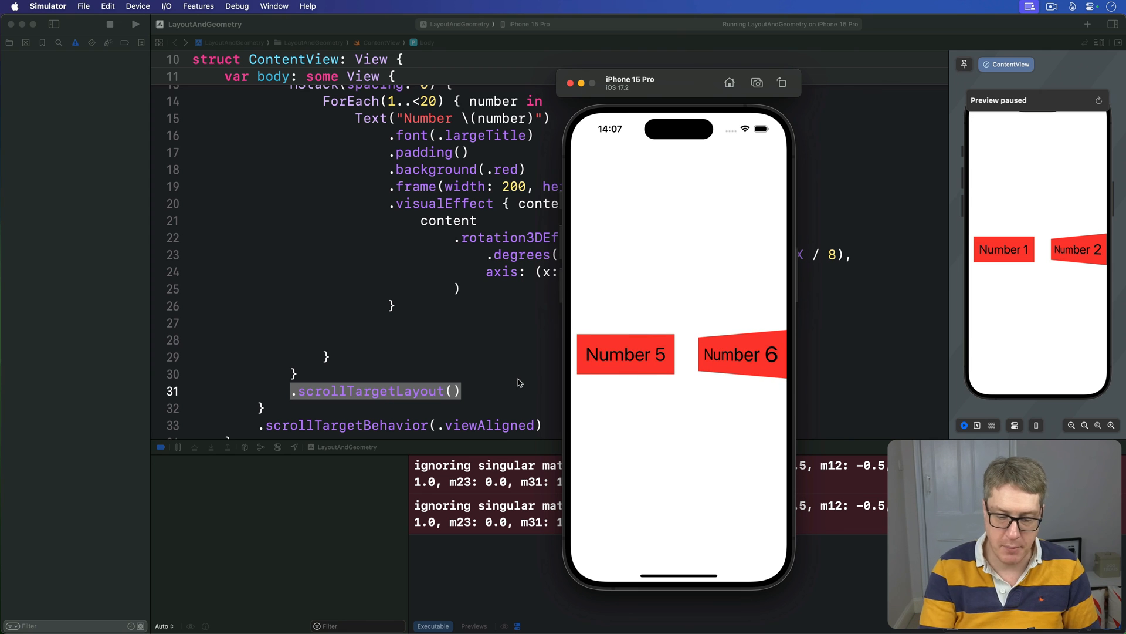